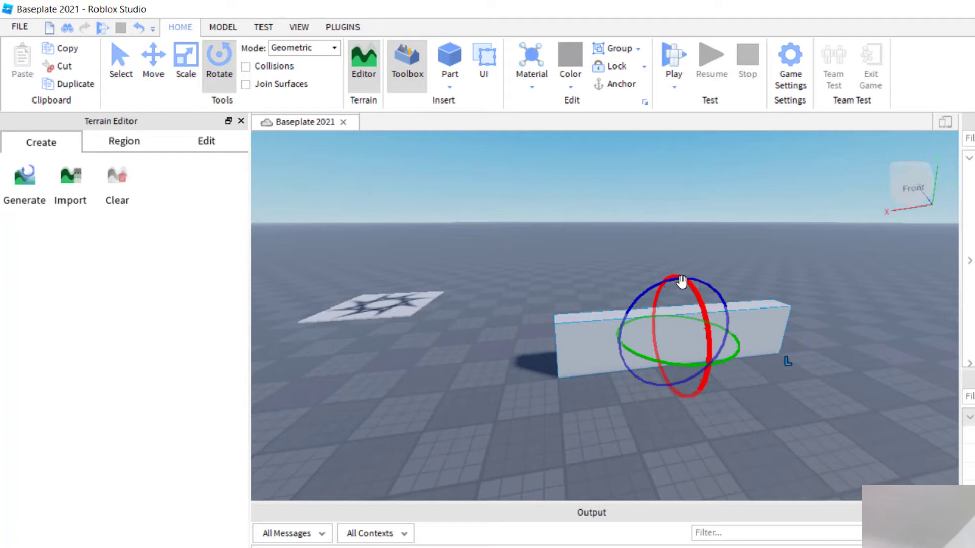
After failed attempts to rotate the grey block, switch Collisions off in the Home tools.
left_click_drag(680, 280, 705, 297)
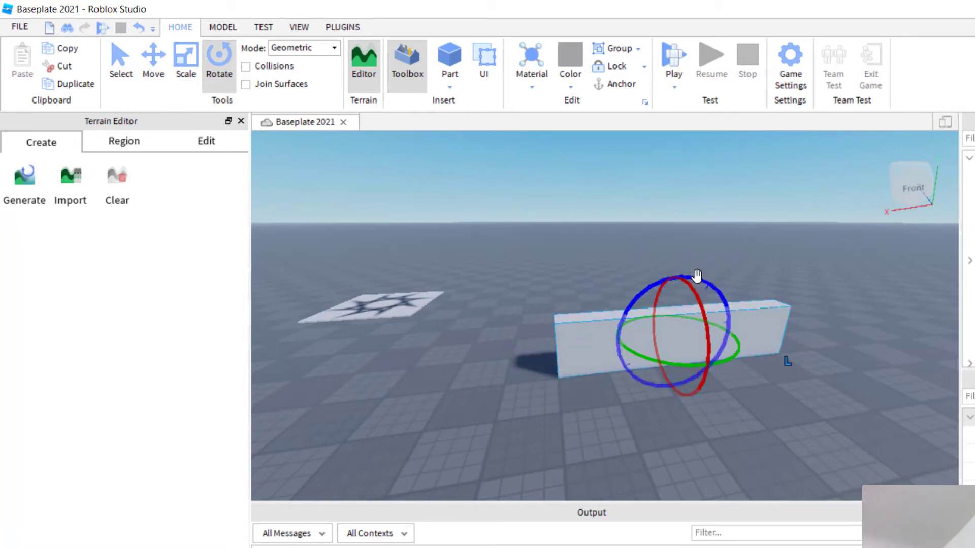
left_click_drag(696, 275, 727, 333)
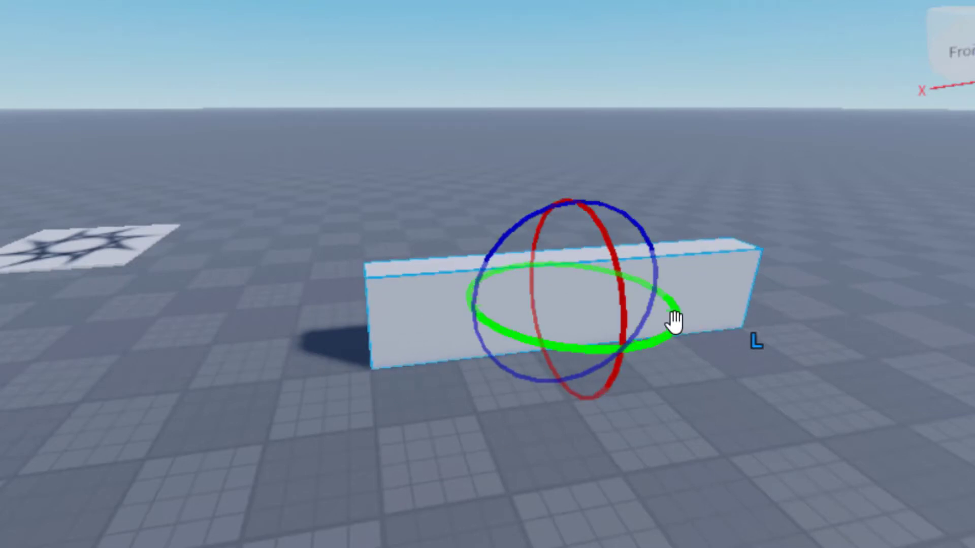
left_click_drag(652, 320, 565, 354)
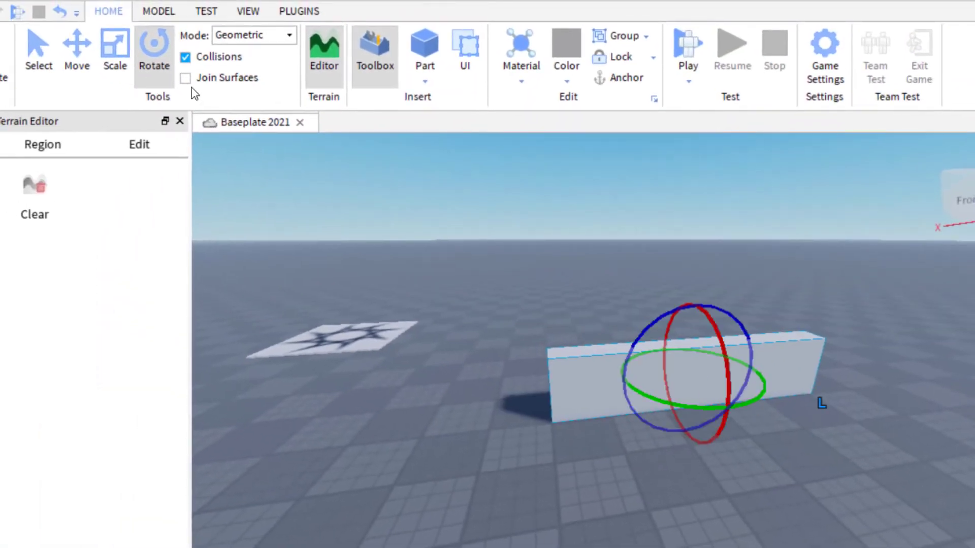
left_click(185, 56)
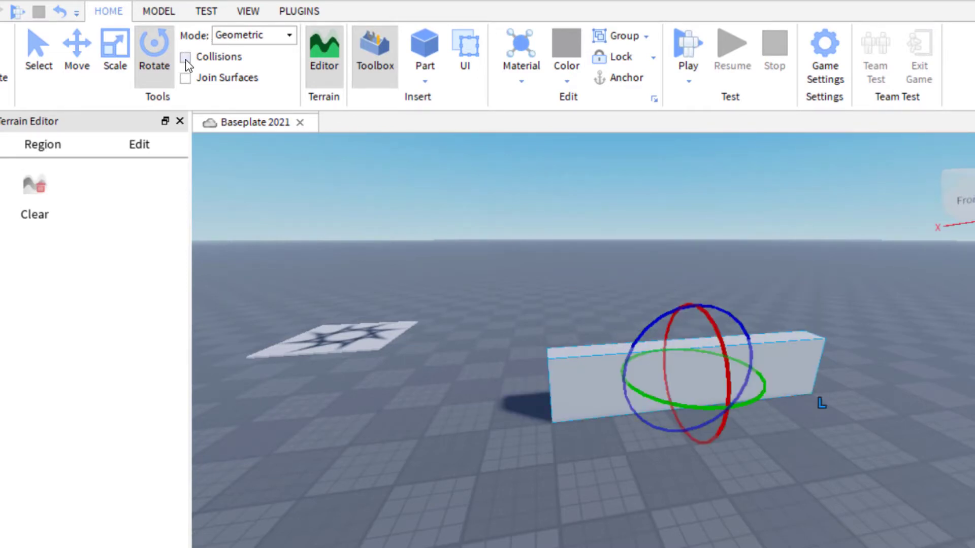
mouse_move(185, 56)
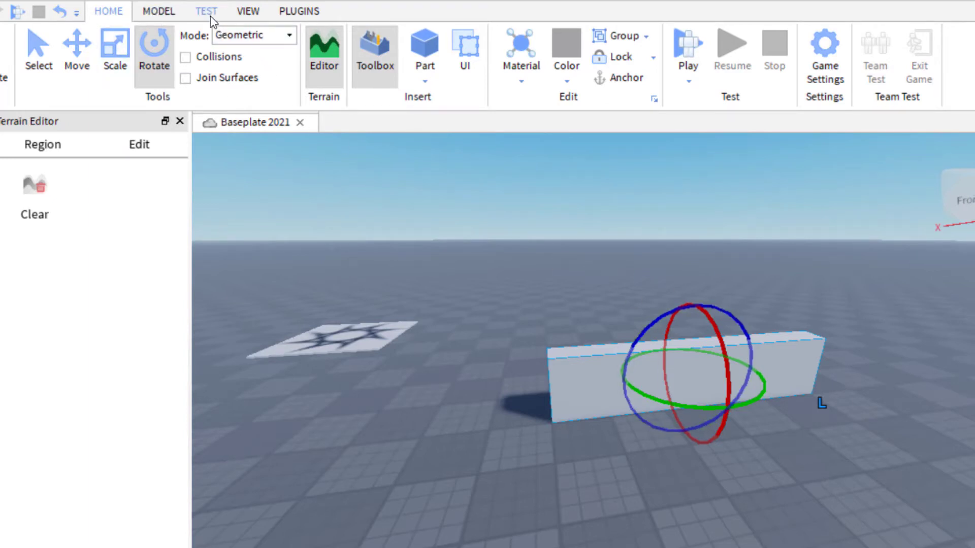
mouse_move(355, 233)
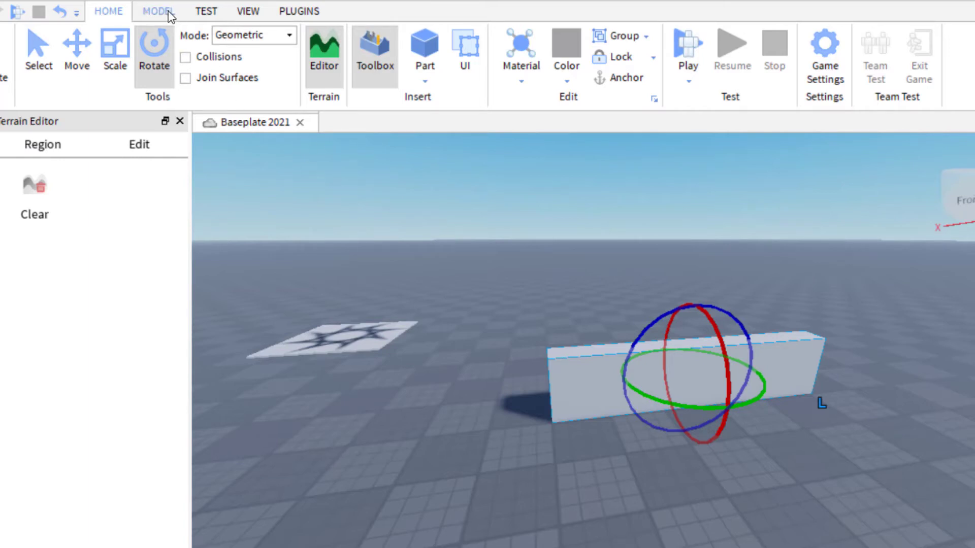
Set Snap to Grid Rotate to 1 on the Model tab and tilt the block up and back flat.
left_click(158, 10)
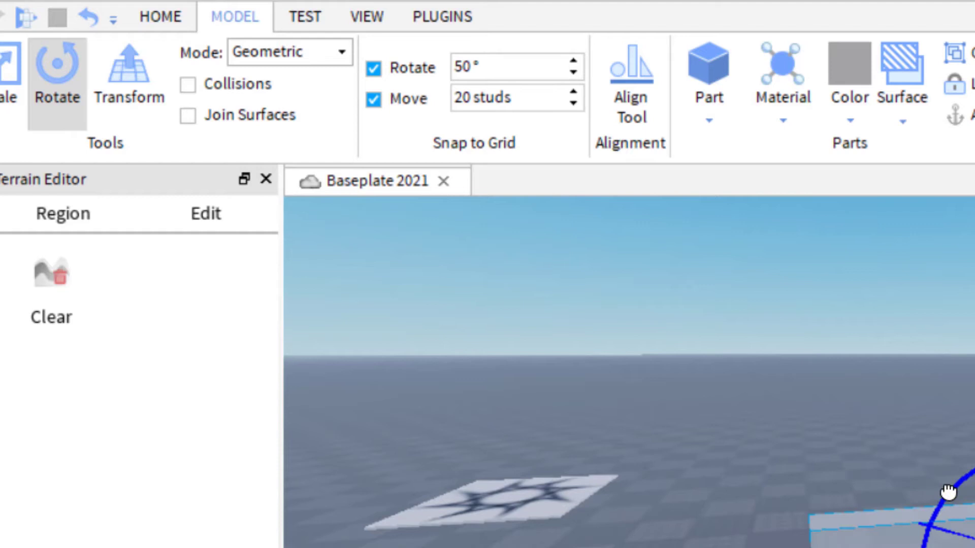
left_click(510, 67)
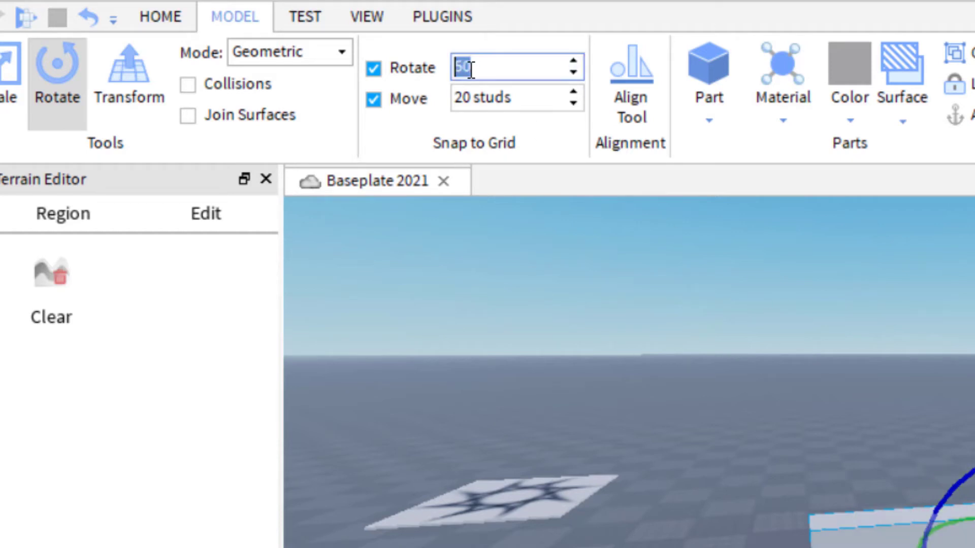
mouse_move(629, 74)
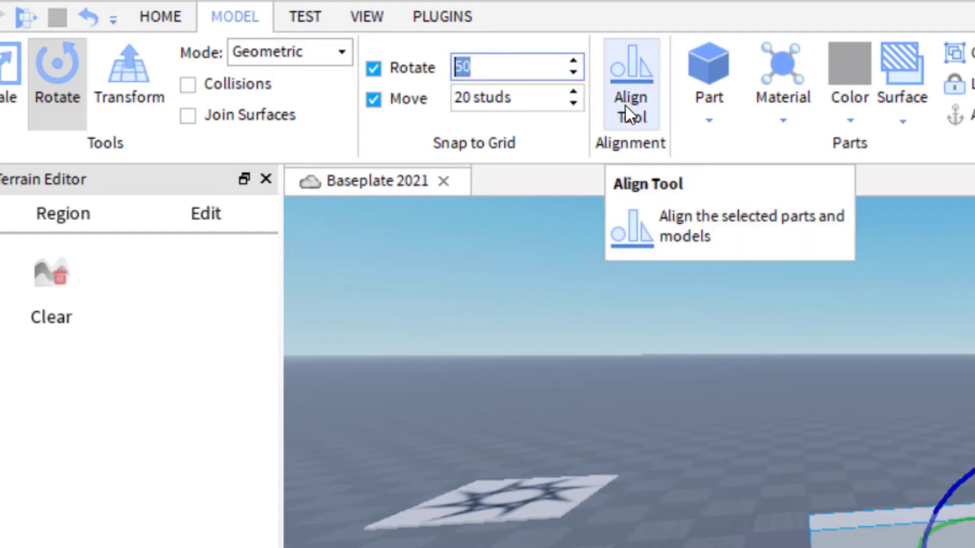
type("1°")
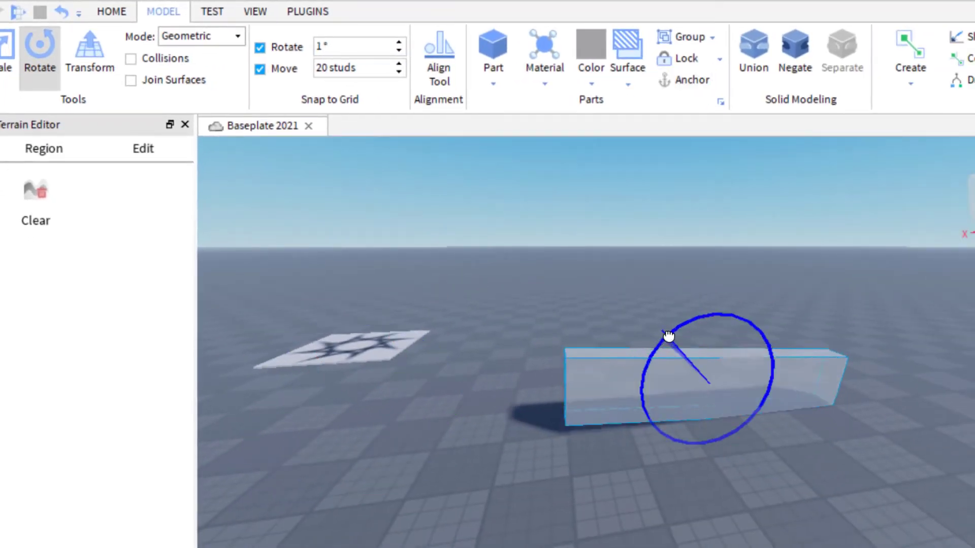
left_click_drag(668, 336, 764, 345)
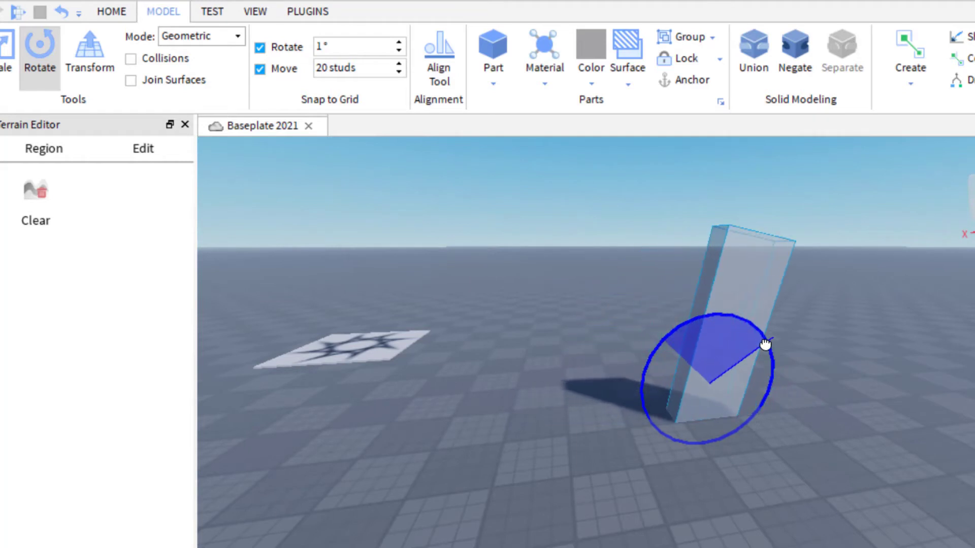
left_click_drag(765, 345, 668, 342)
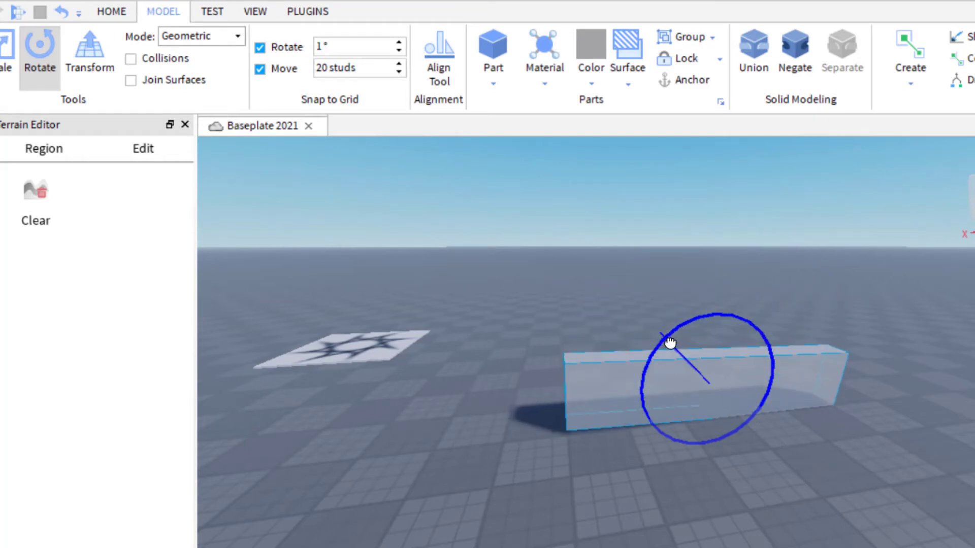
left_click(354, 46)
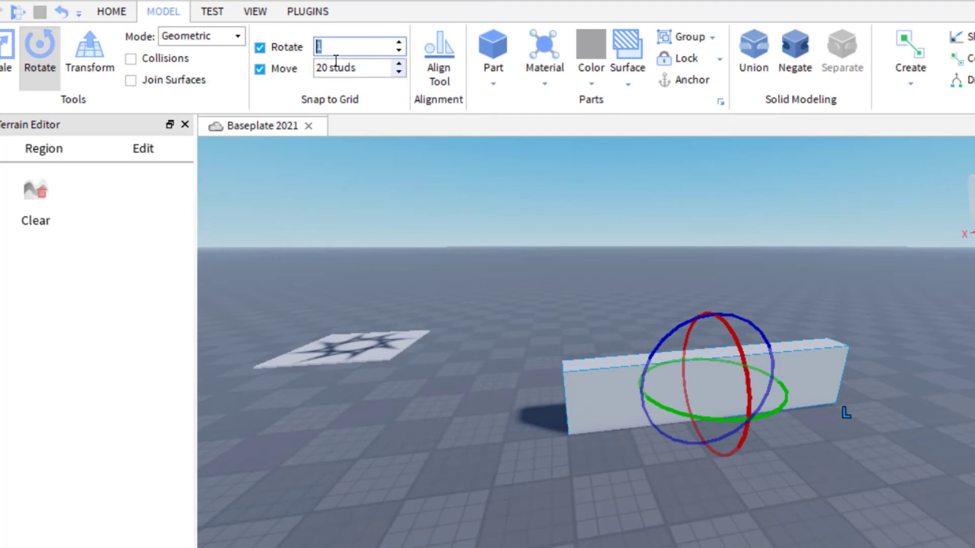
type("180")
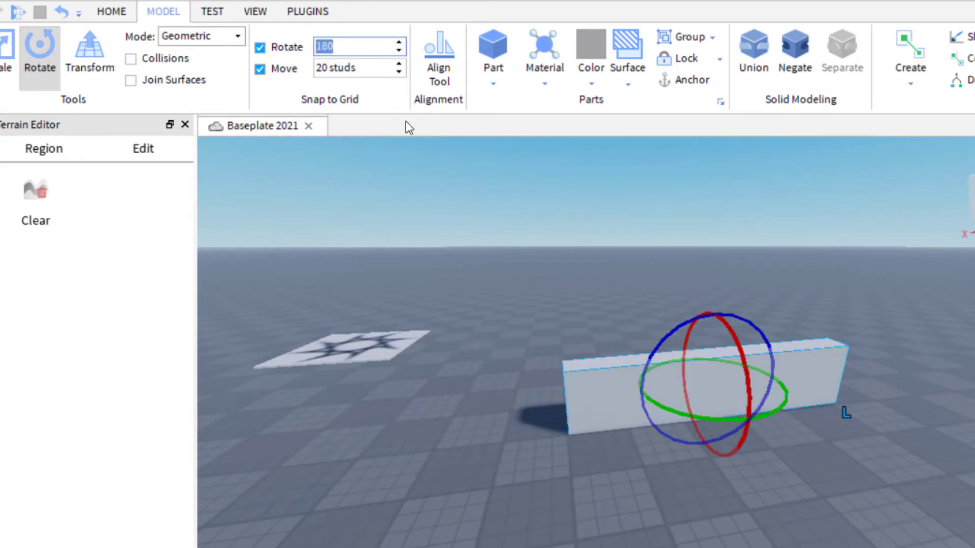
type("1°")
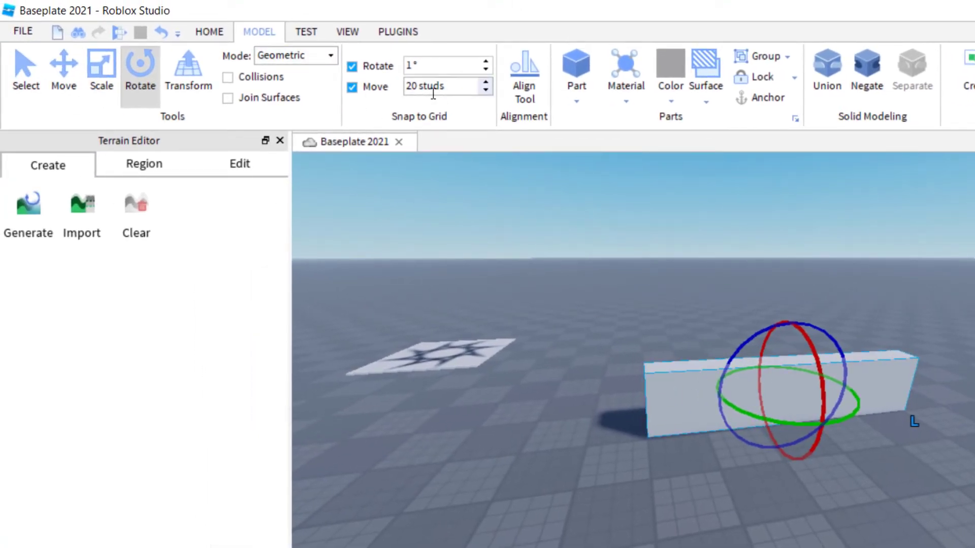
With the Move tool active, set Snap to Grid Move to 1 stud and return to Home.
left_click(63, 70)
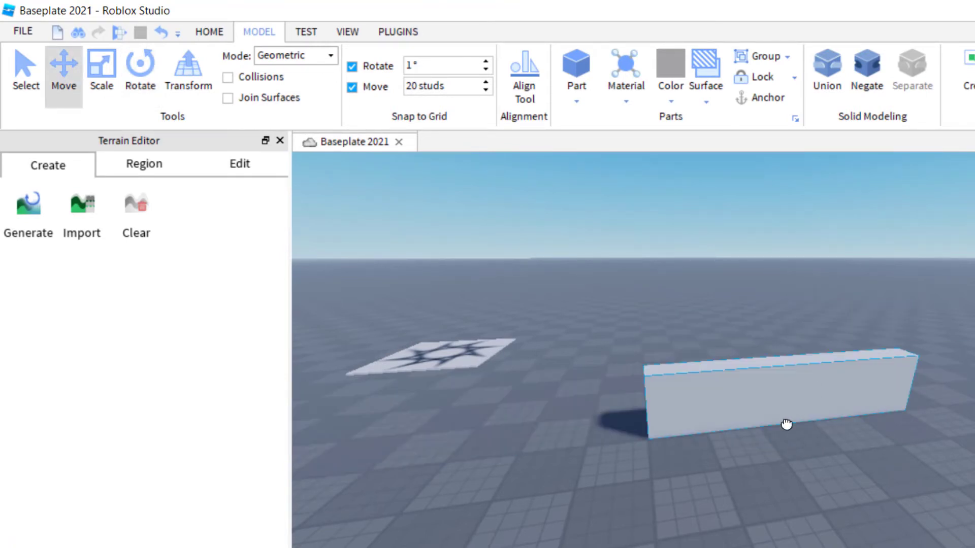
left_click(786, 424)
type("1")
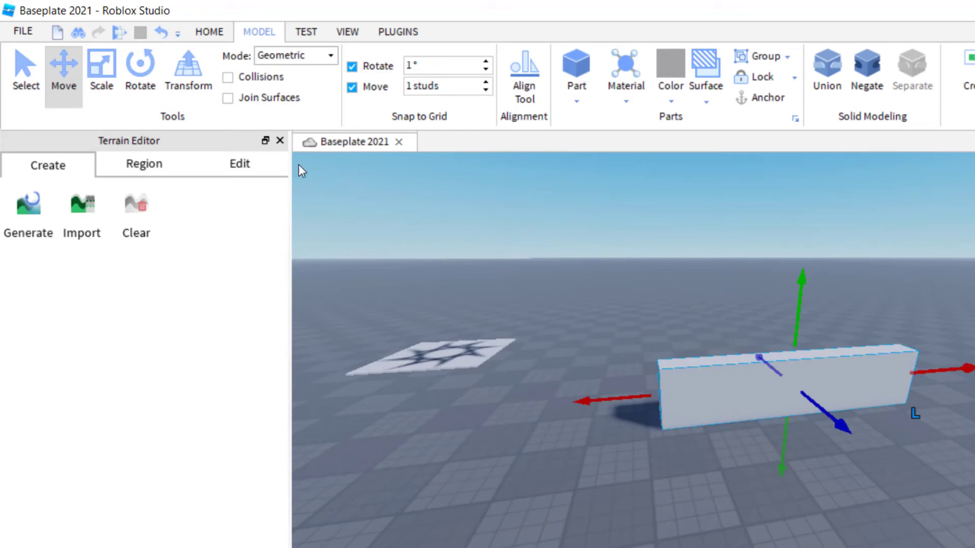
left_click(208, 32)
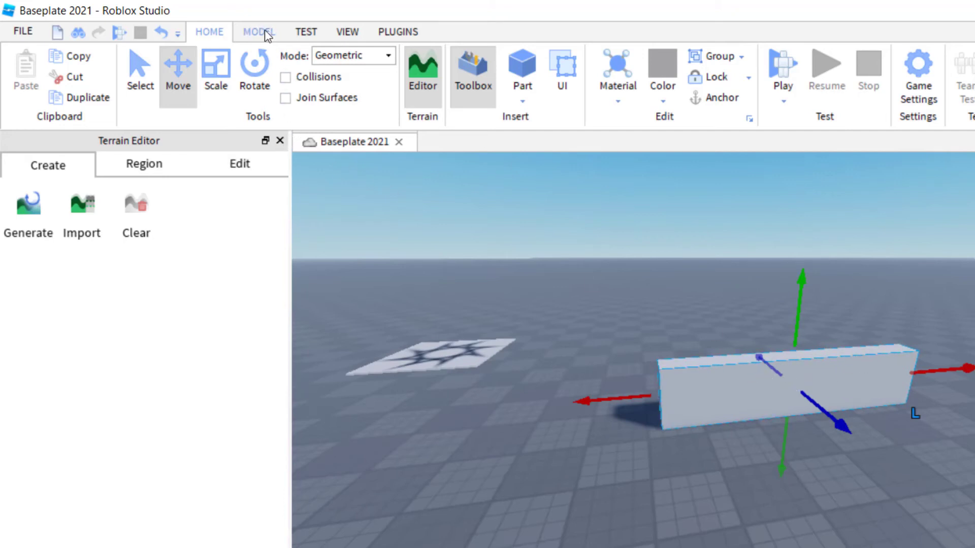
Return to the Model tab showing rotate snap 1° and move snap 1 stud.
left_click(258, 31)
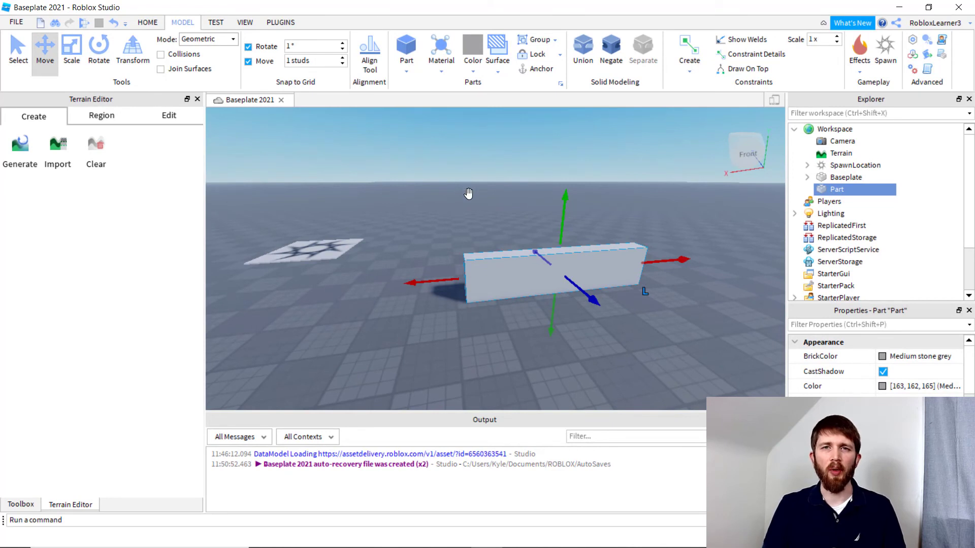
mouse_move(489, 221)
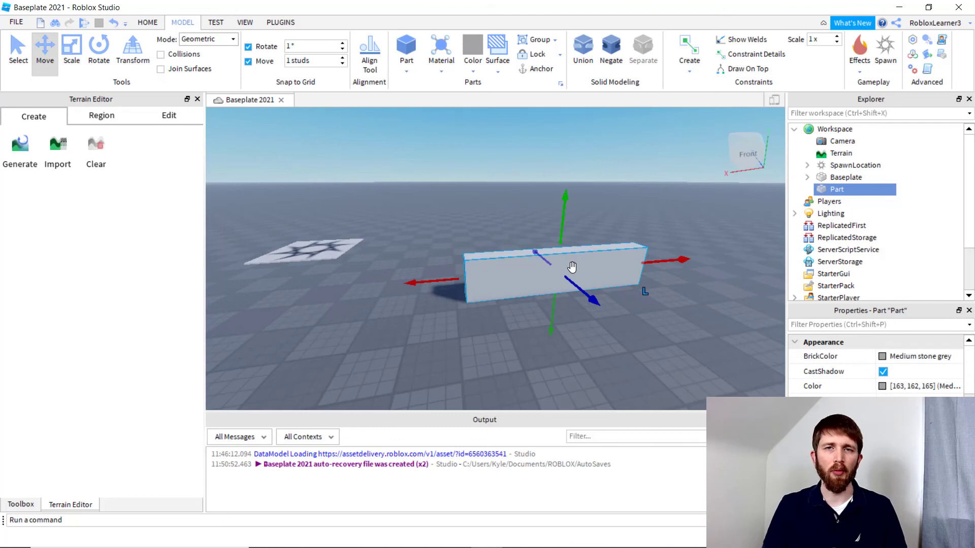
mouse_move(497, 203)
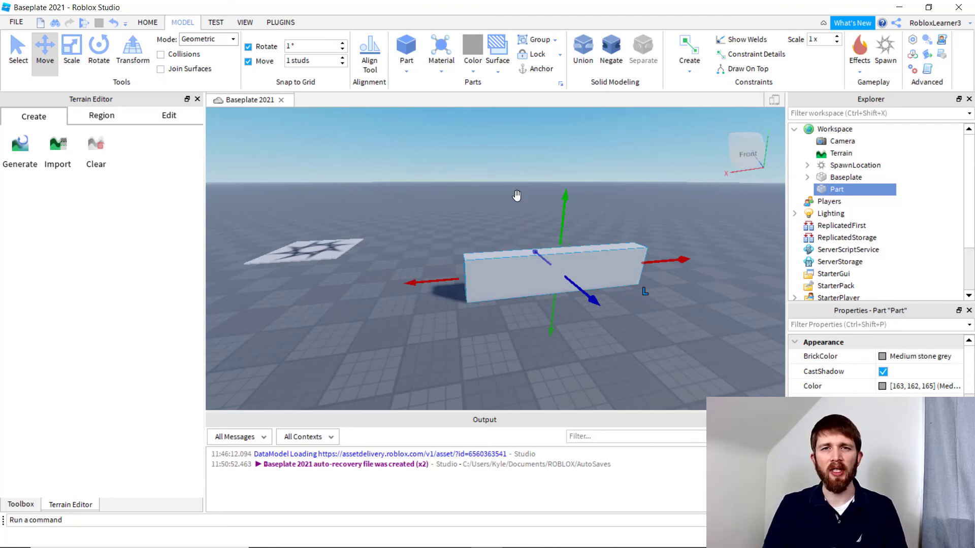
mouse_move(517, 210)
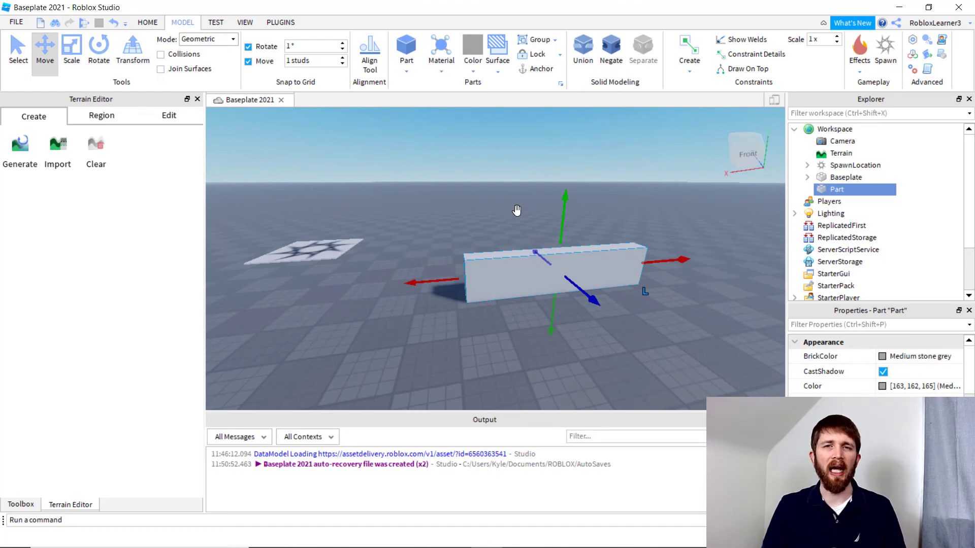